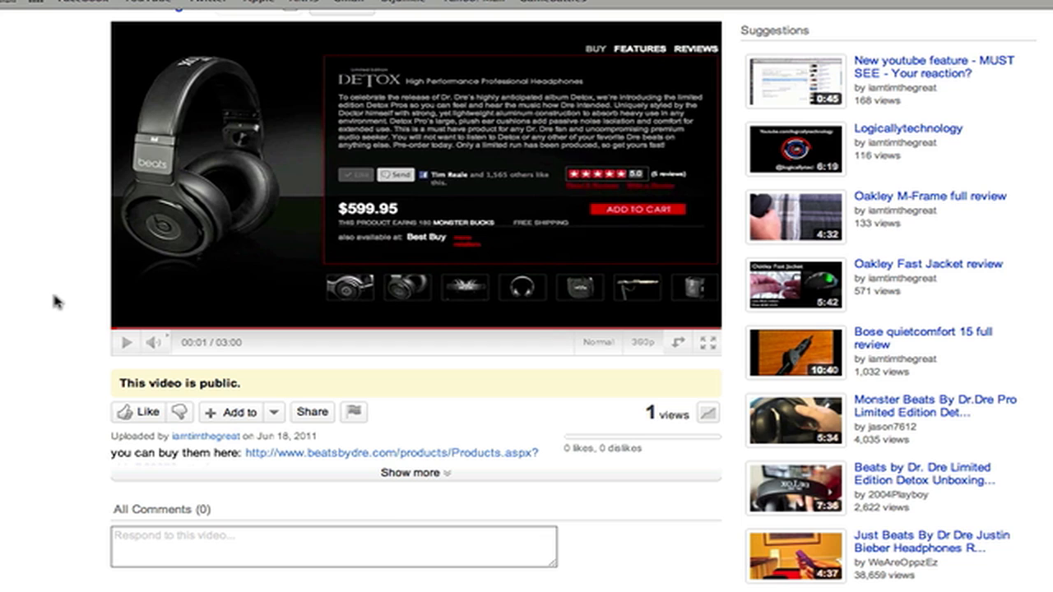
pyautogui.moveTo(557, 391)
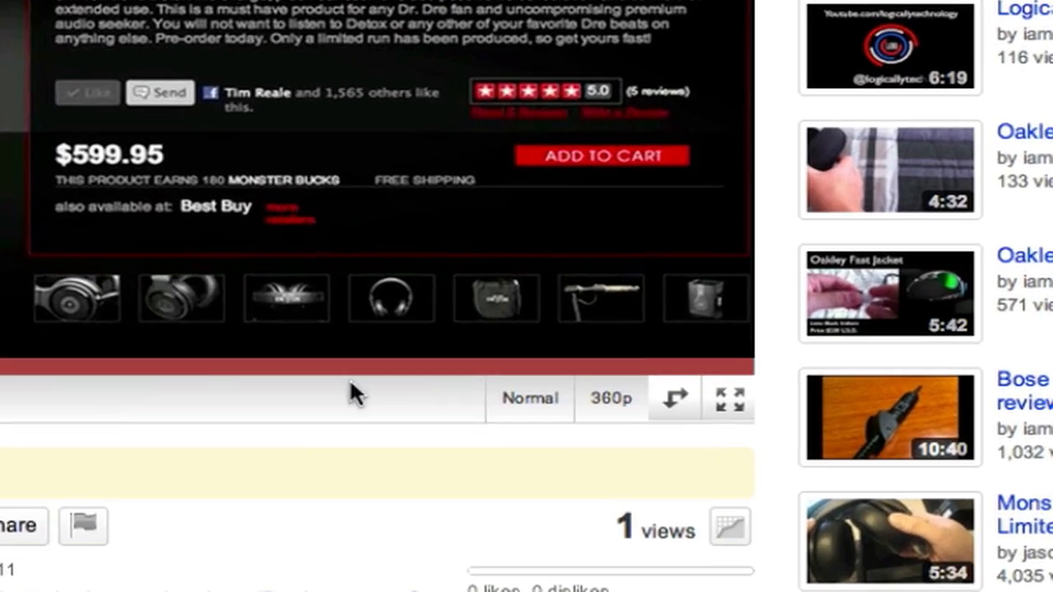
# Step: Switch the Detox headphones review video from Normal to 2x playback speed
pyautogui.click(530, 400)
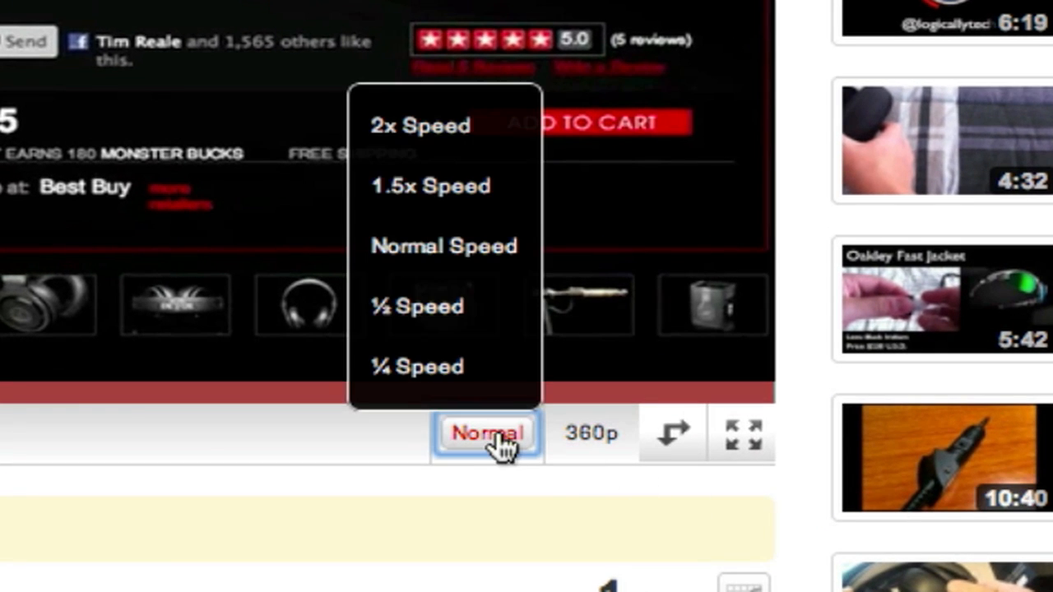
pyautogui.click(420, 125)
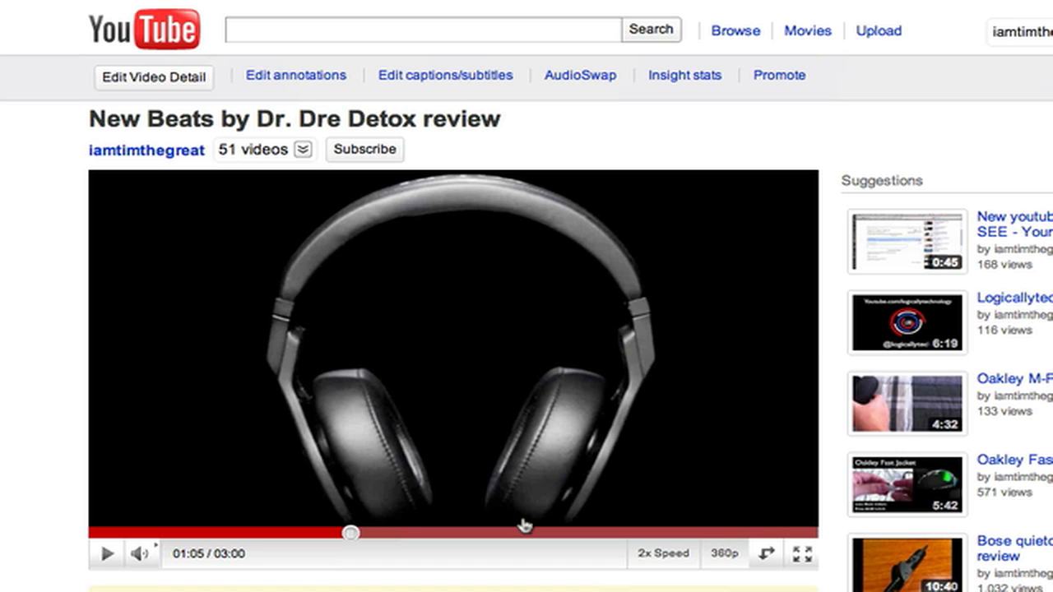
pyautogui.moveTo(653, 76)
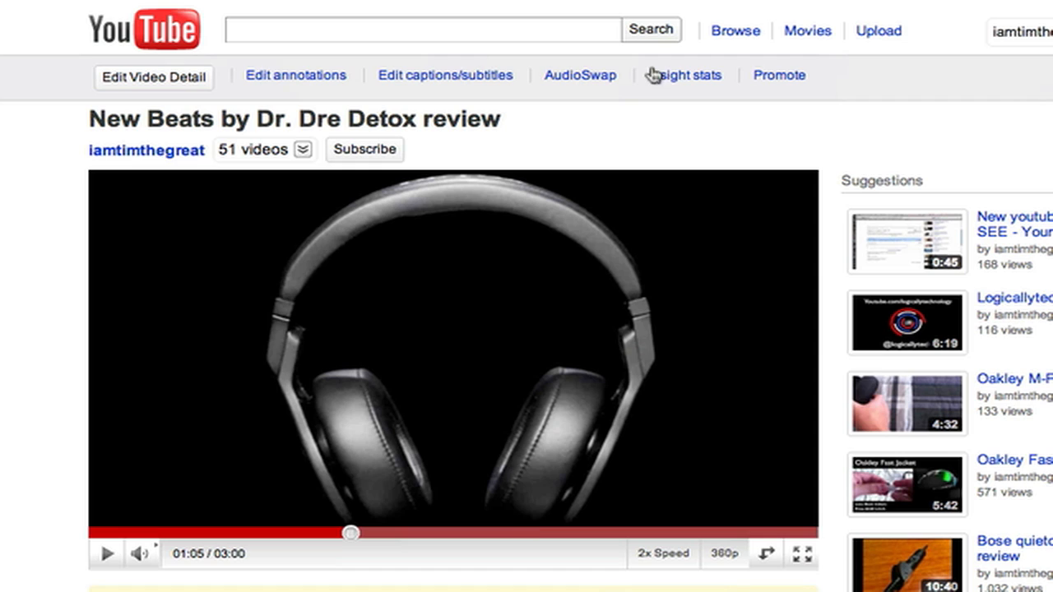